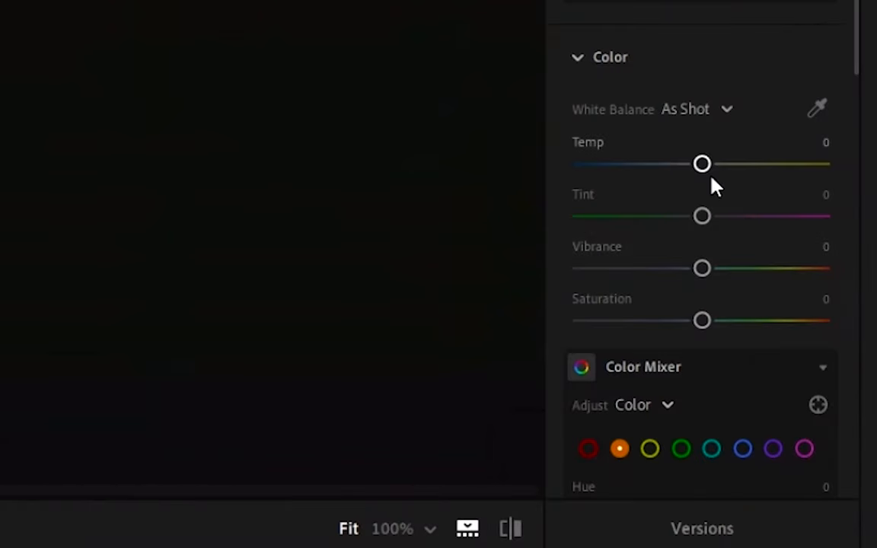
pyautogui.moveTo(752, 145)
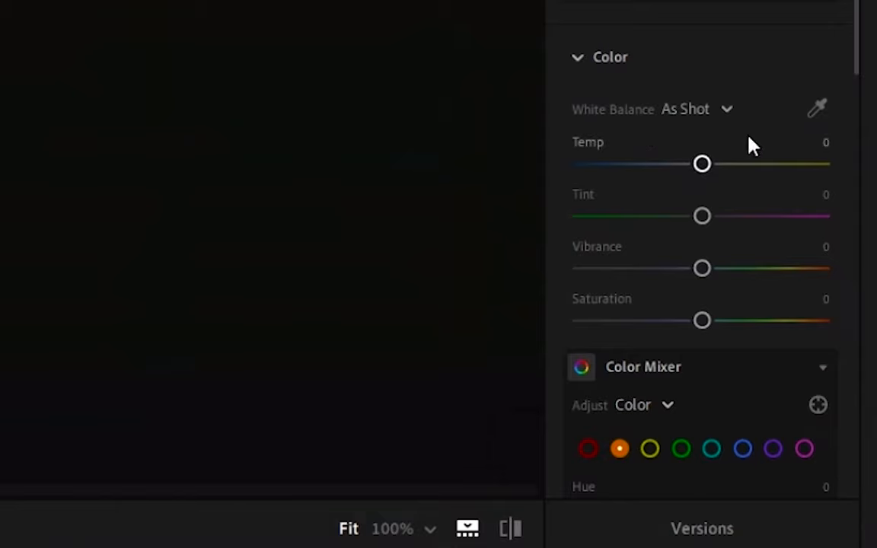
pyautogui.moveTo(615, 181)
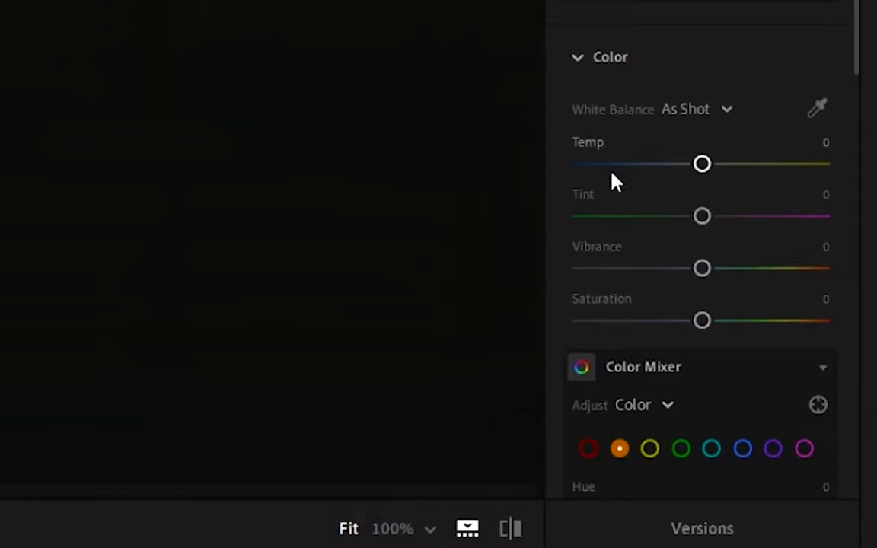
pyautogui.moveTo(700, 215)
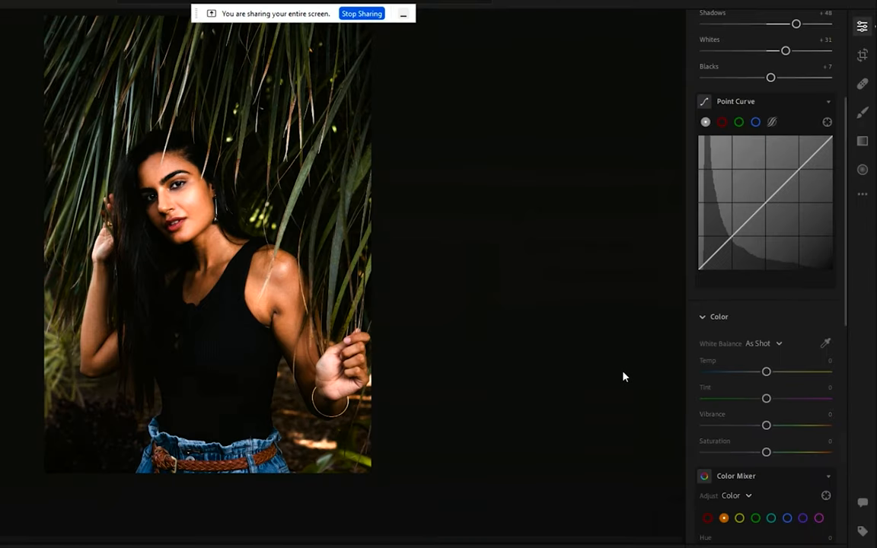
# Sweep the Temp slider cool then warm and settle on about +13, leaving white balance Custom
pyautogui.scroll(-3)
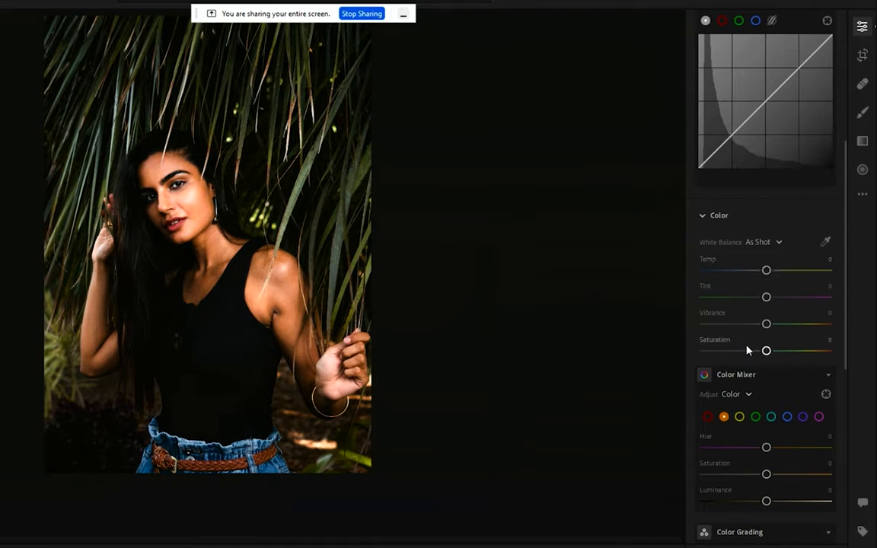
pyautogui.moveTo(766, 271)
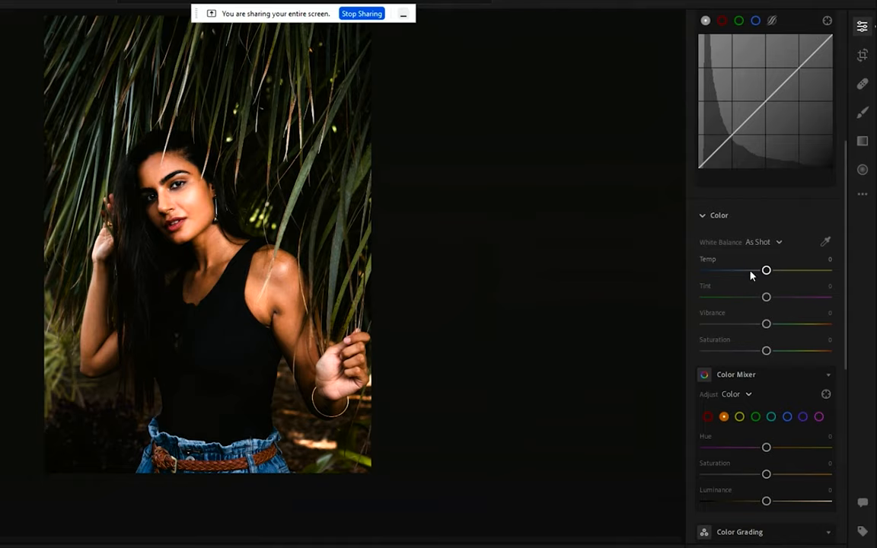
pyautogui.moveTo(734, 265)
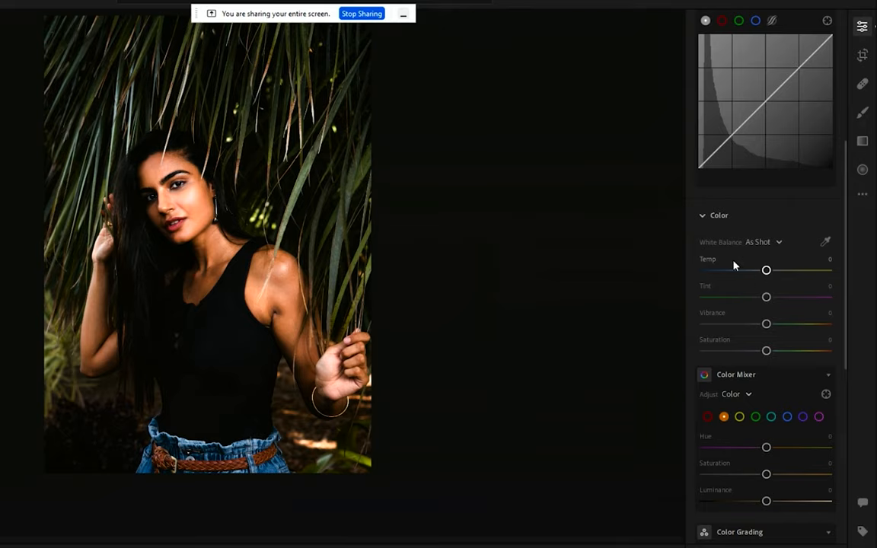
pyautogui.moveTo(750, 262)
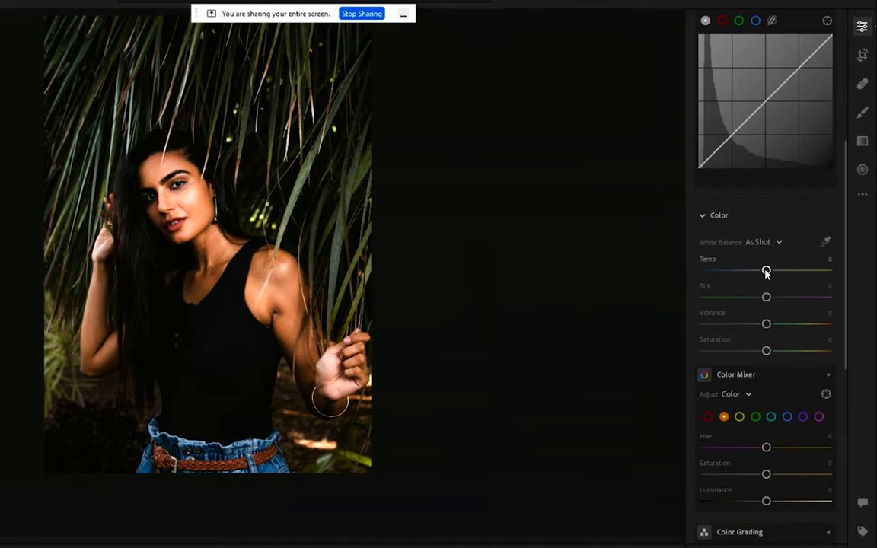
pyautogui.moveTo(766, 273); pyautogui.dragTo(737, 168)
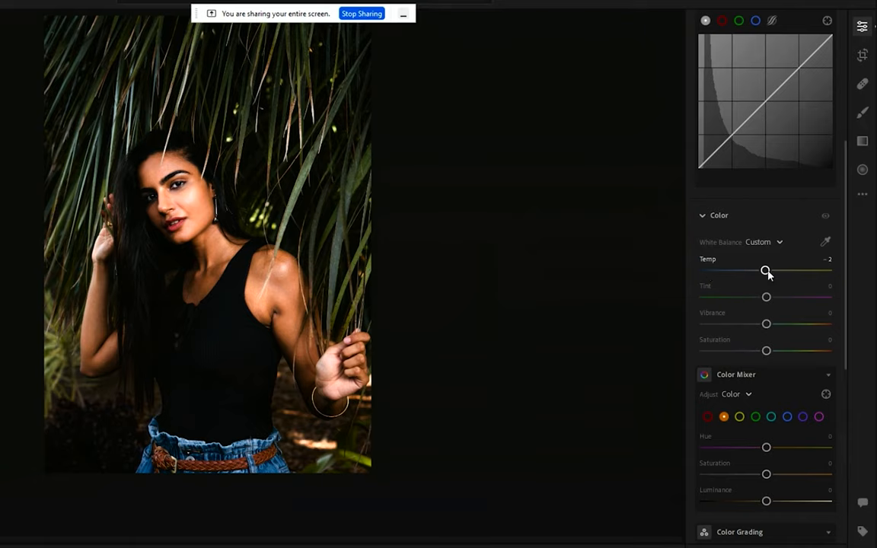
pyautogui.moveTo(767, 271); pyautogui.dragTo(737, 271)
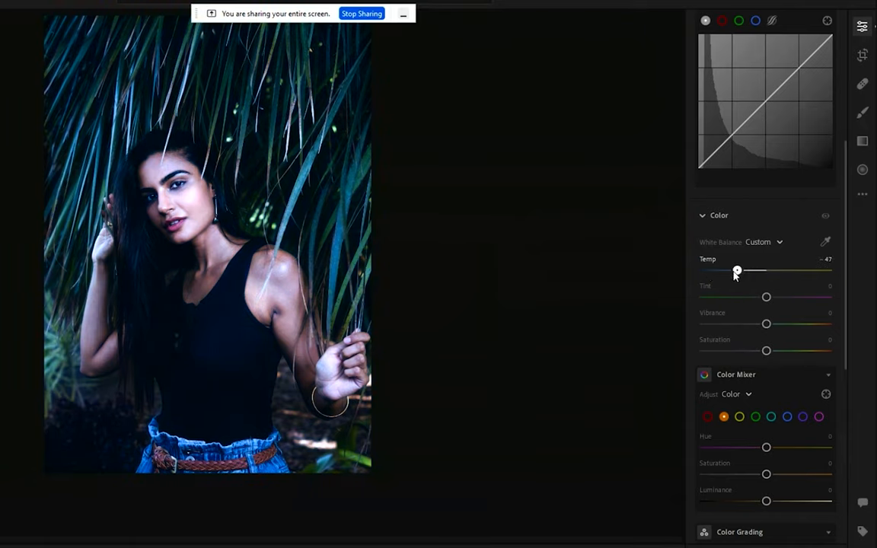
pyautogui.moveTo(737, 271); pyautogui.dragTo(704, 271)
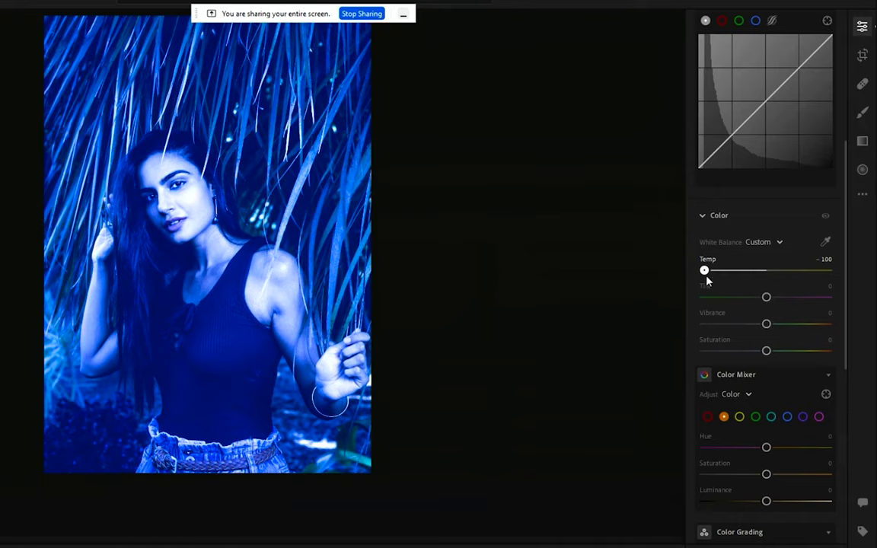
pyautogui.moveTo(704, 271); pyautogui.dragTo(786, 271)
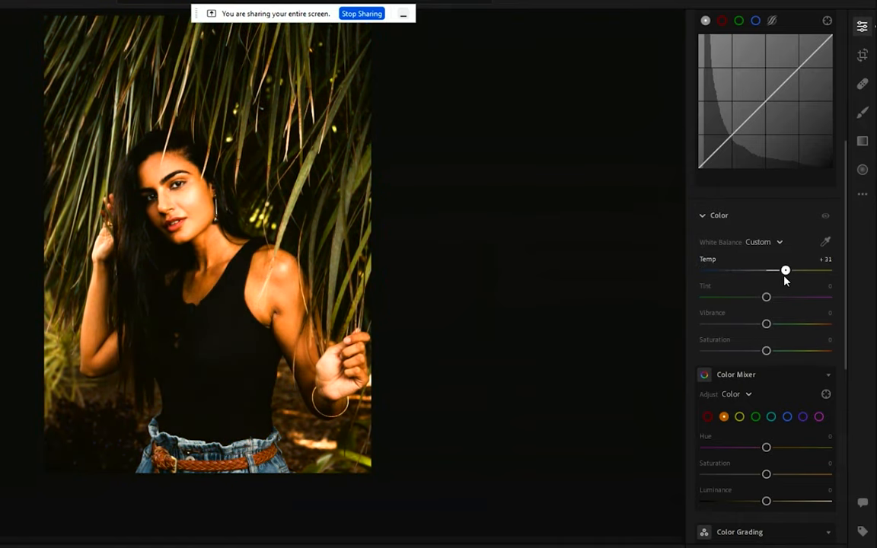
pyautogui.moveTo(786, 272); pyautogui.dragTo(756, 271)
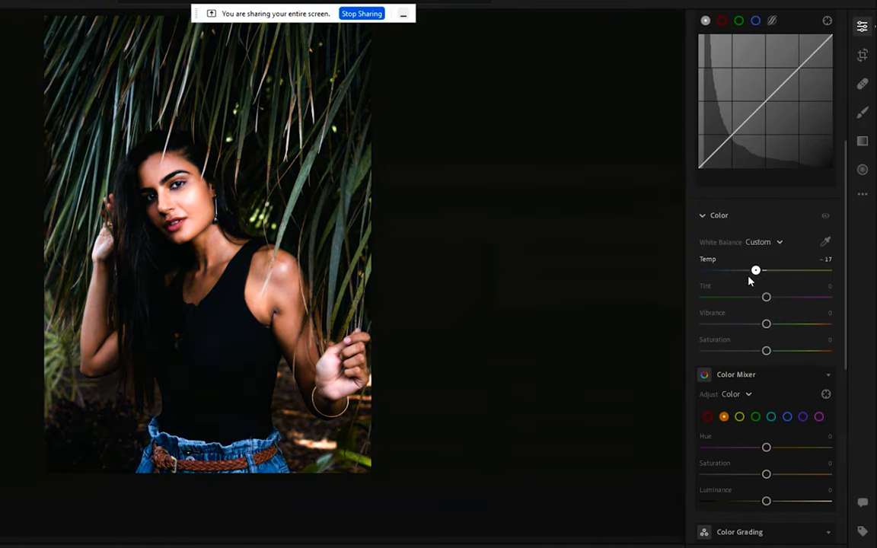
pyautogui.moveTo(756, 271); pyautogui.dragTo(774, 271)
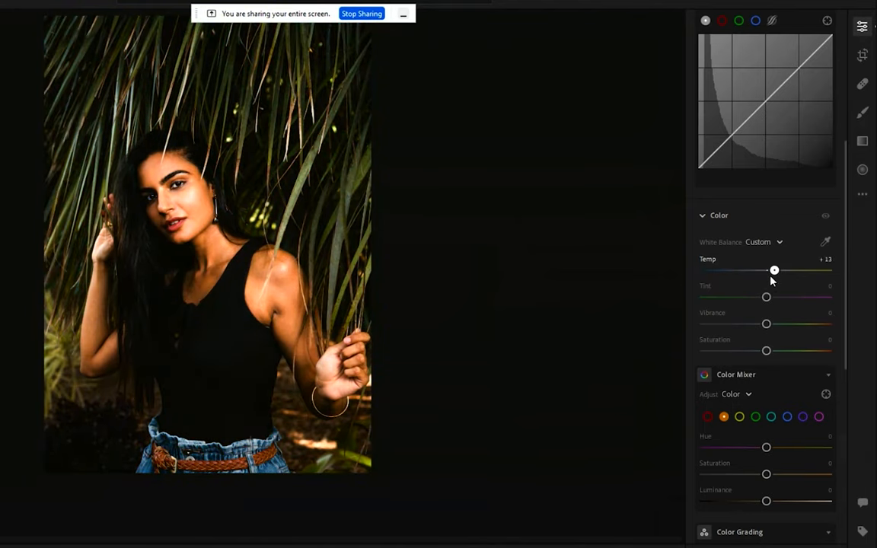